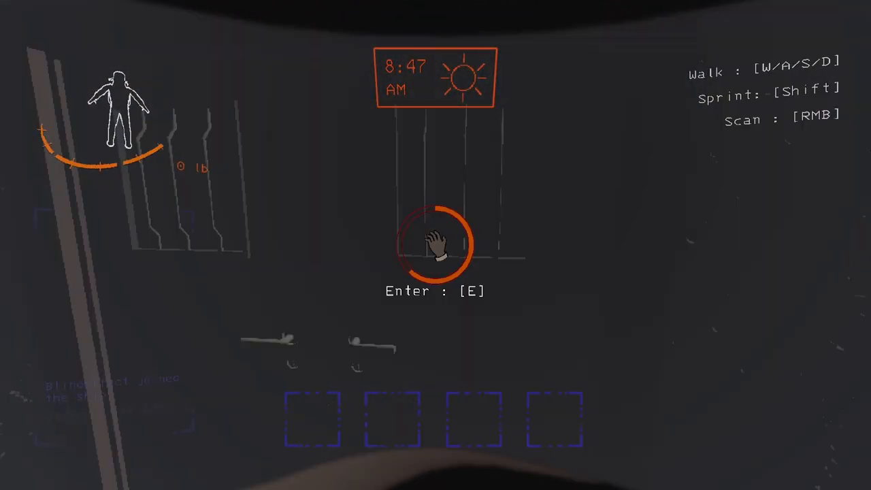
Enter the facility through the main entrance and regroup with the crewmate
key("e")
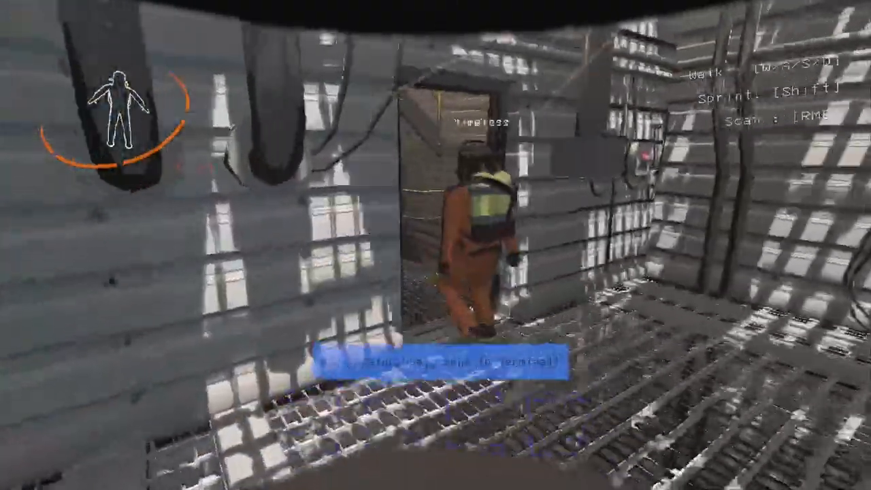
mouse_move(436, 245)
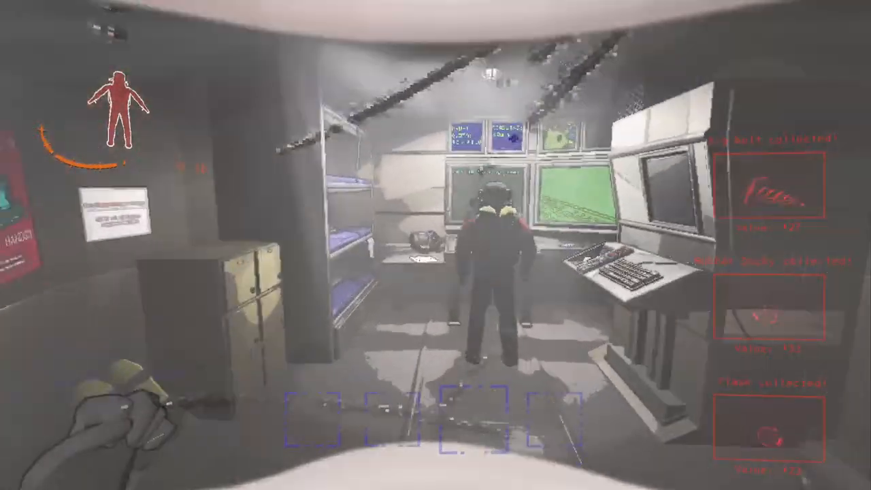
mouse_move(435, 245)
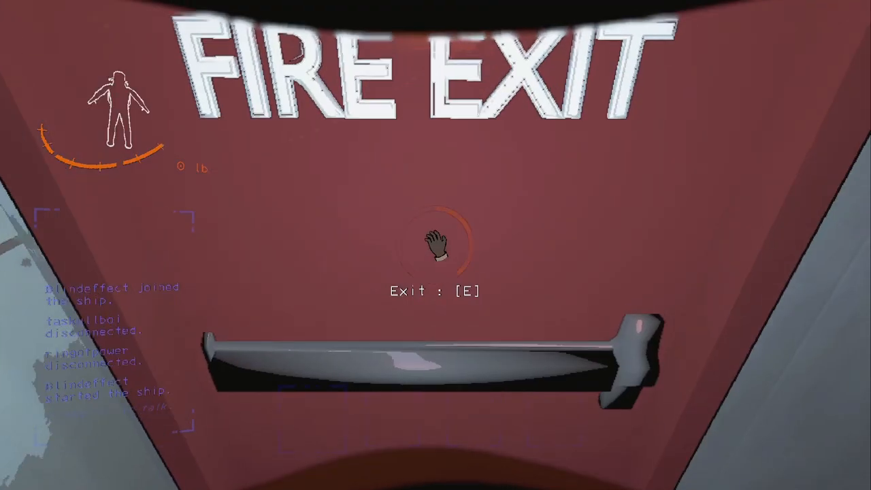
Escape through the fire exit, then leave the ship terminal after viewing its commands
key("e")
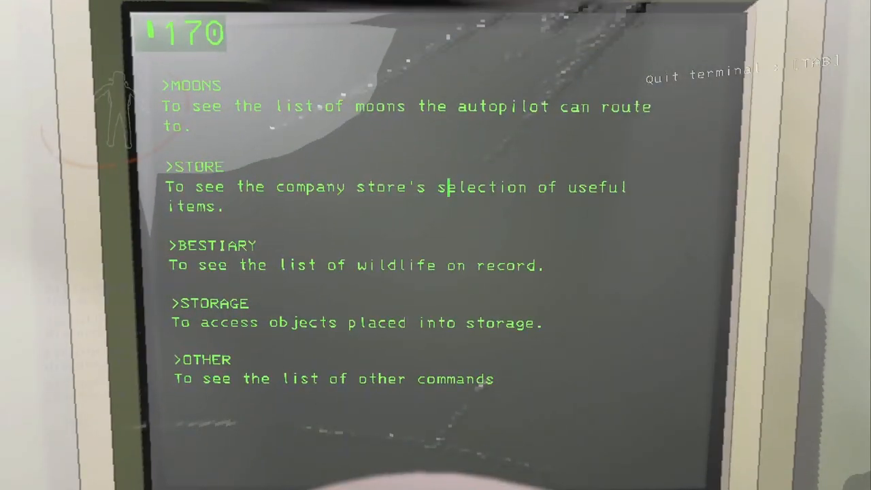
key("Tab")
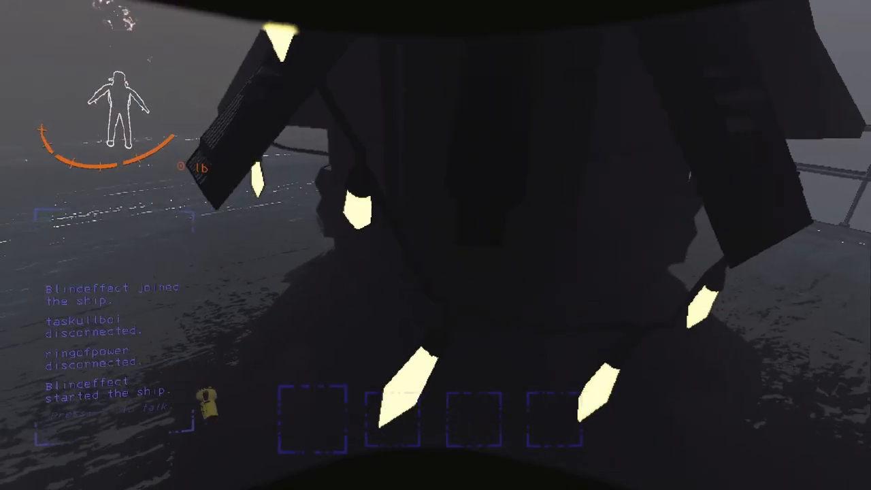